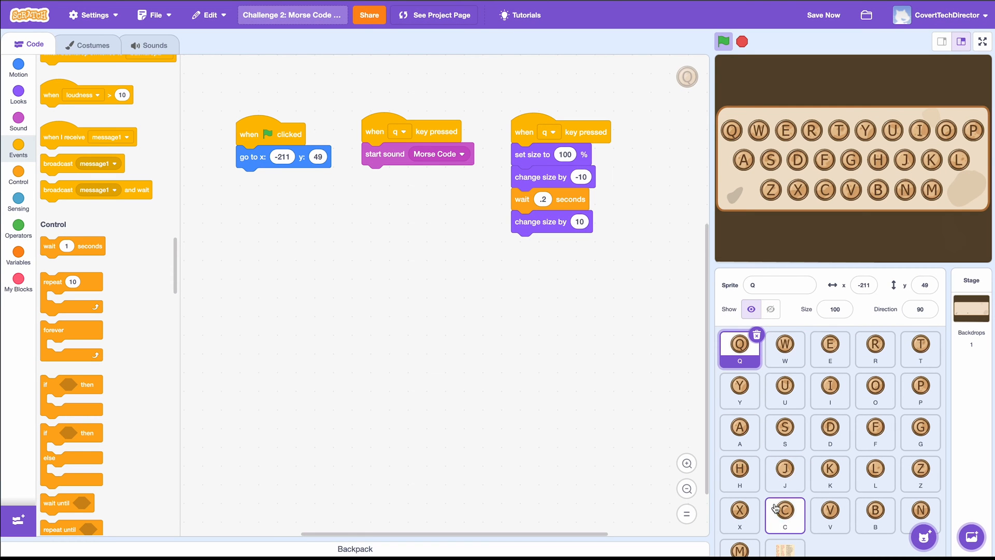
- Select the Decoder sprite and make it visible on the stage
left_click(785, 523)
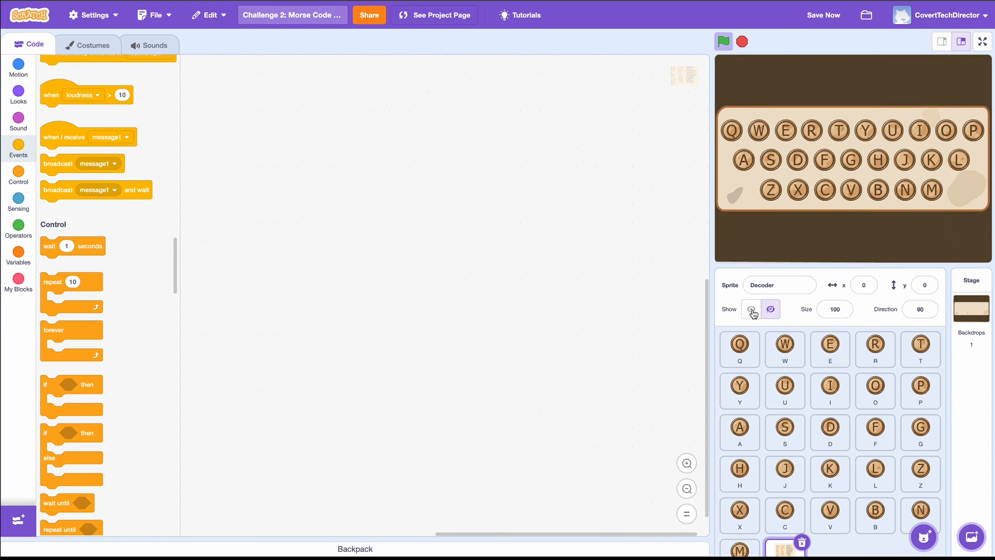
left_click(751, 309)
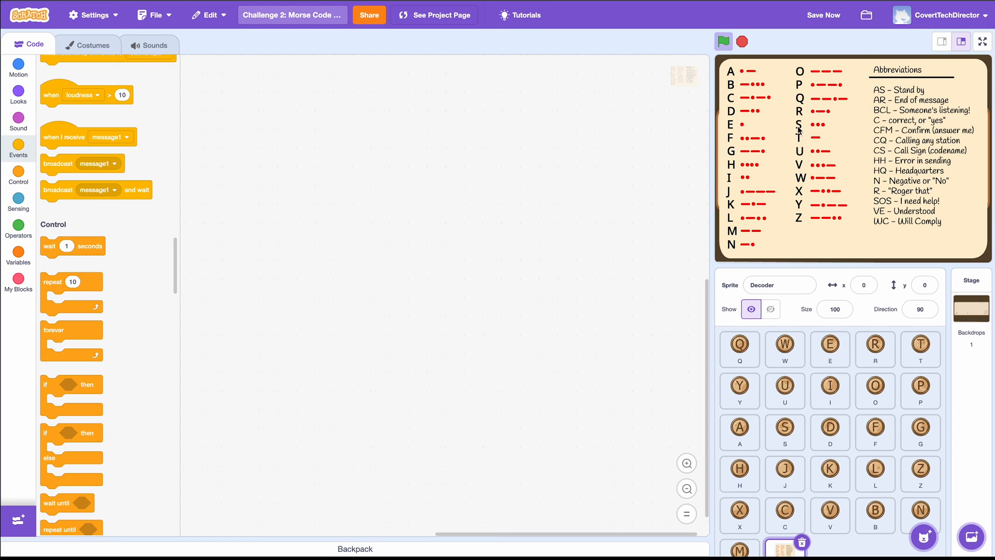
mouse_move(872, 237)
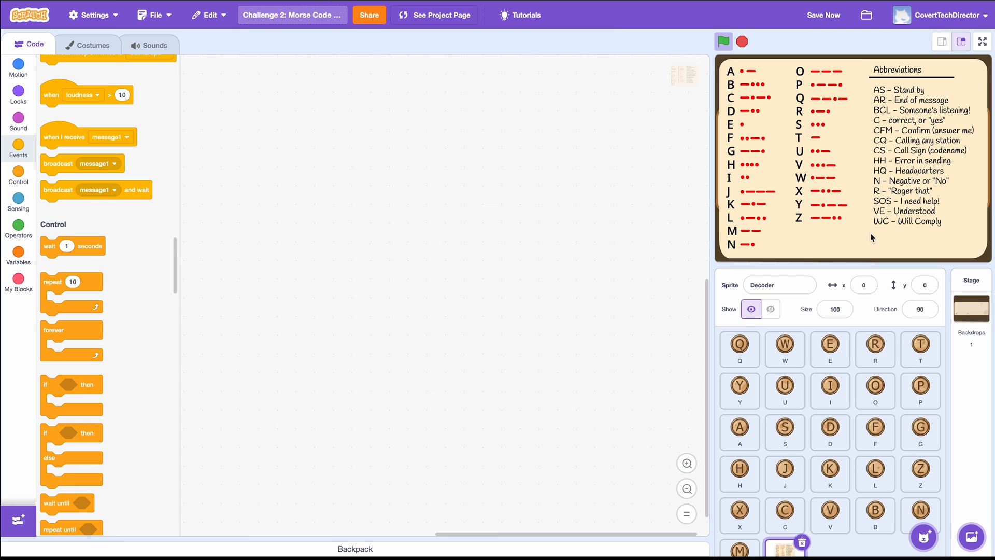
mouse_move(308, 98)
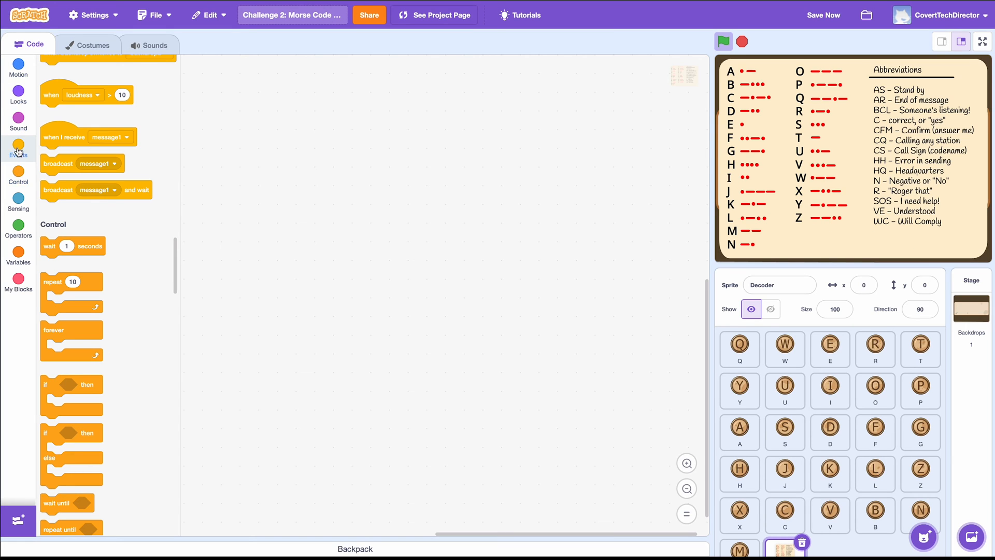
- Add a 'when green flag clicked' script that hides Decoder, then run it
left_click(19, 149)
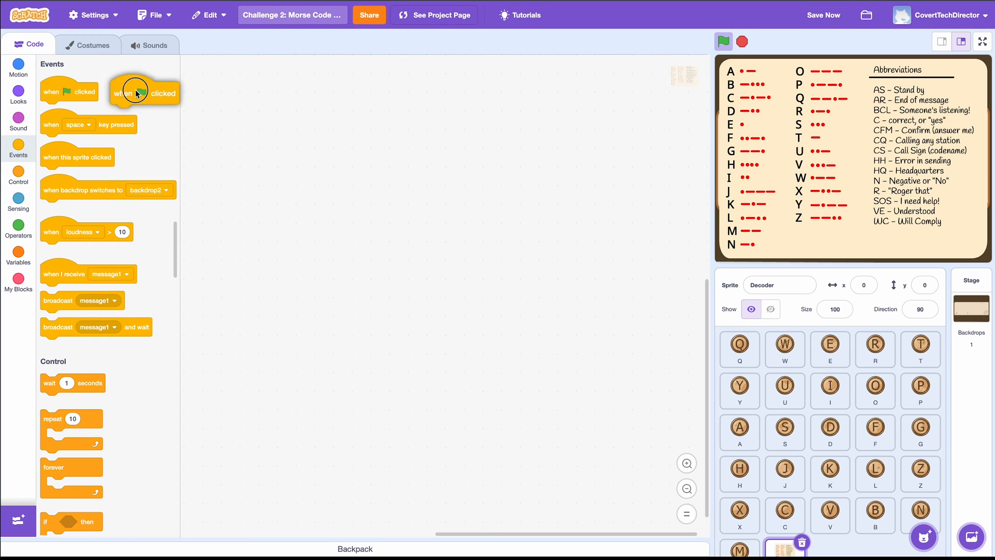
left_click_drag(144, 93, 300, 135)
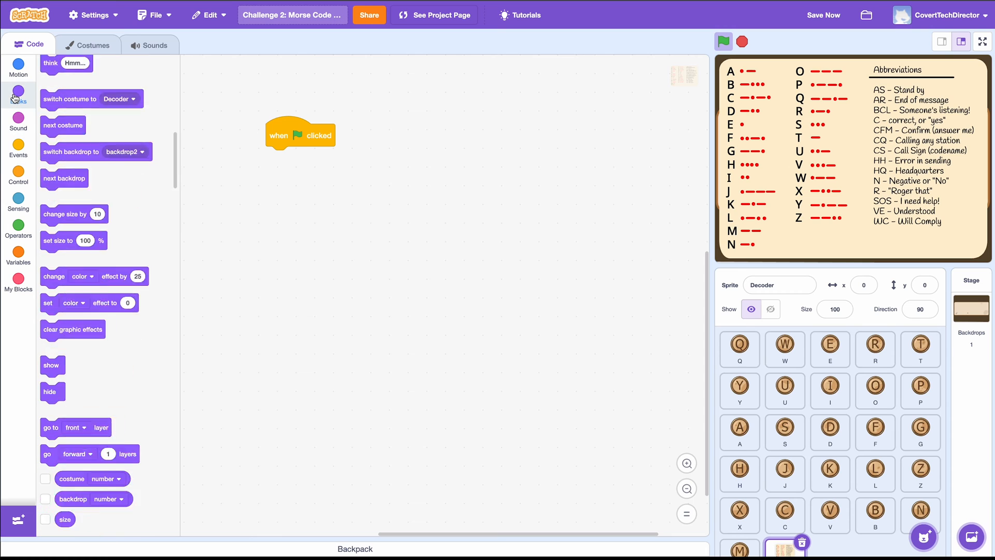
scroll("up", 3)
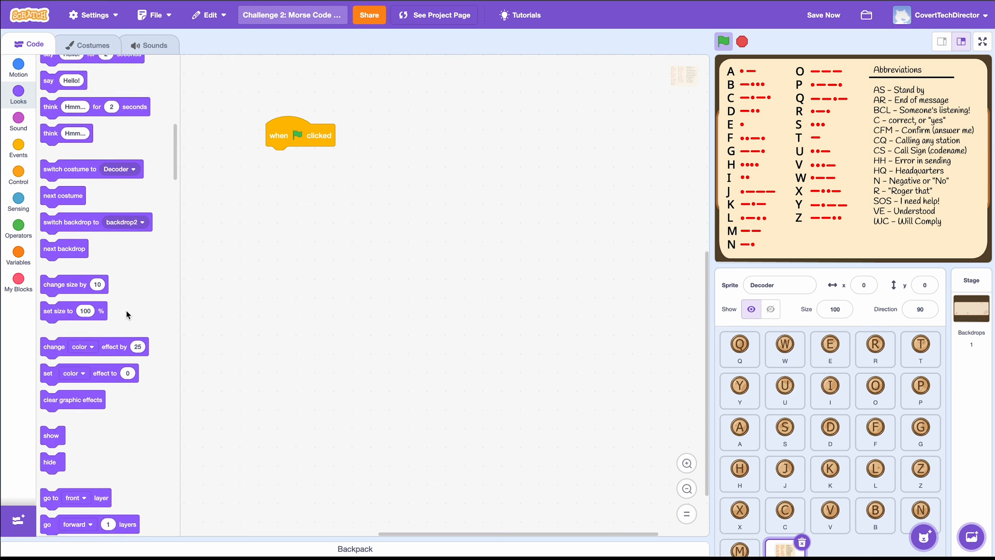
scroll("down", 3)
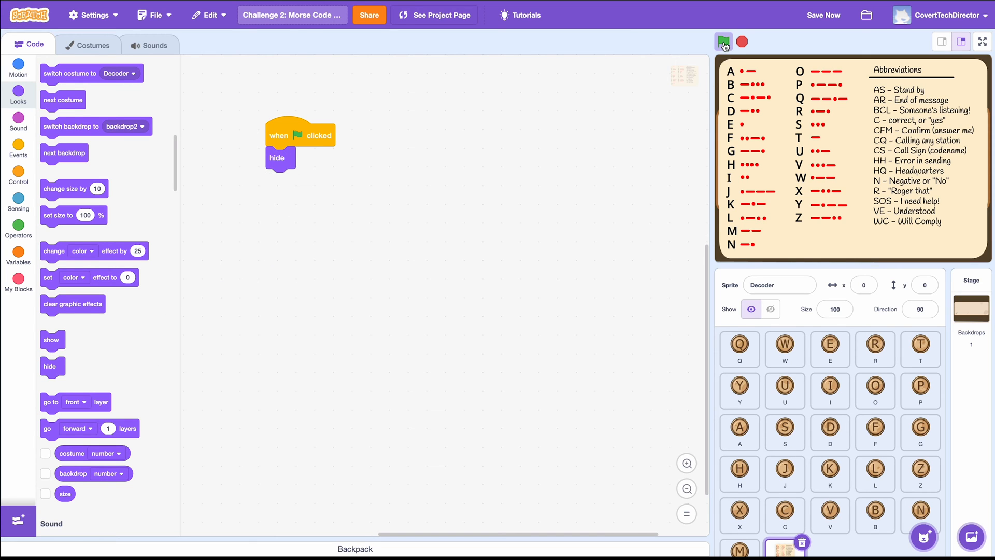
left_click(723, 42)
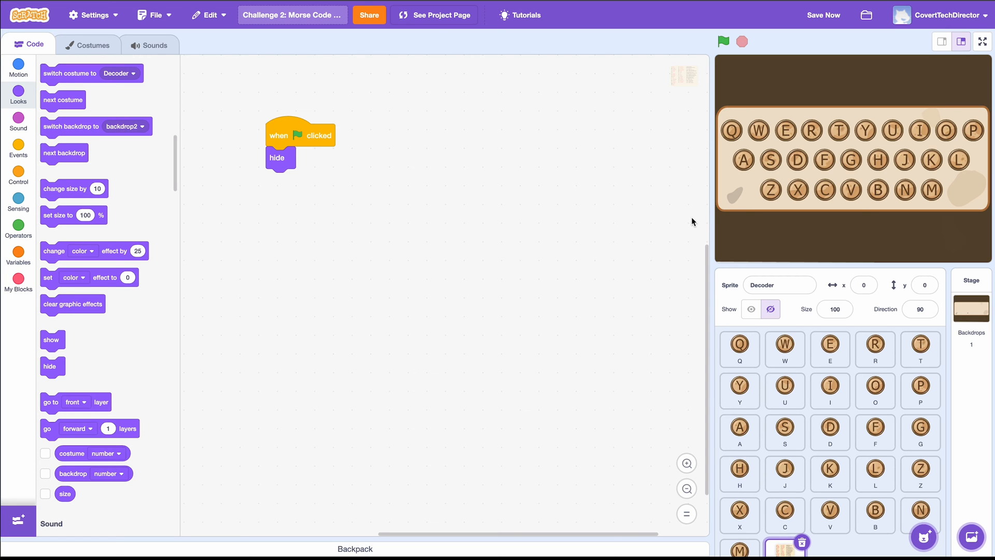
- Build a 'when space key pressed' hat block with a 'show' block
left_click(19, 147)
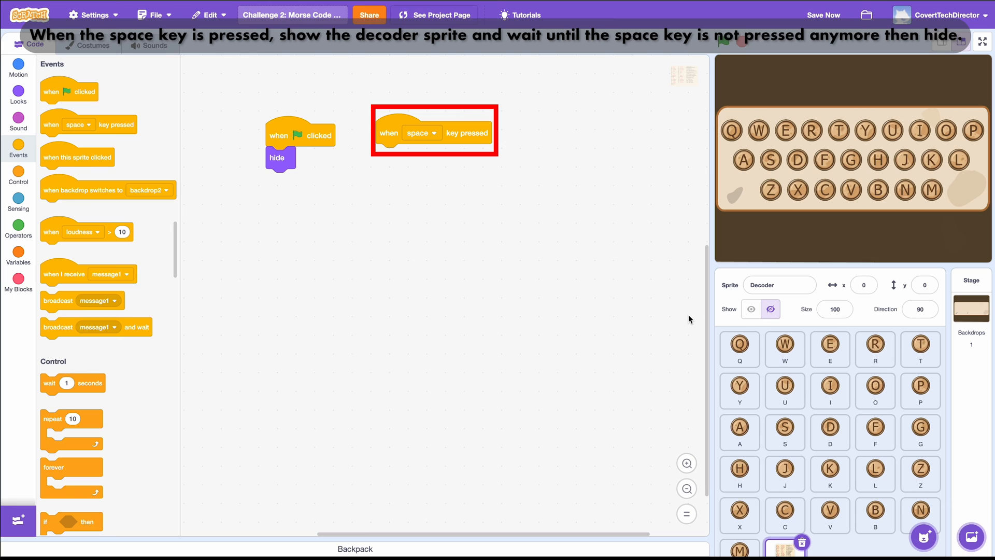
left_click(434, 131)
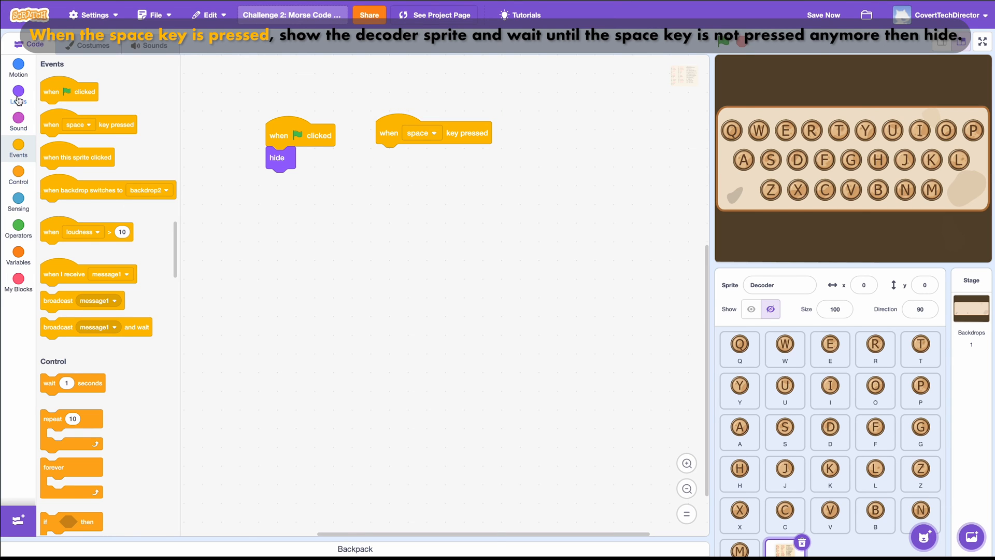
left_click(19, 96)
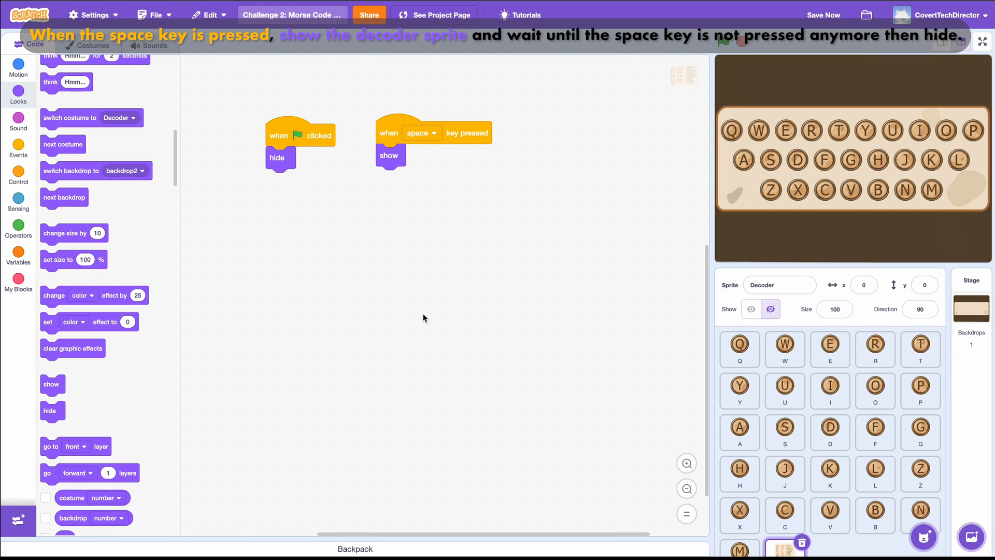
mouse_move(374, 303)
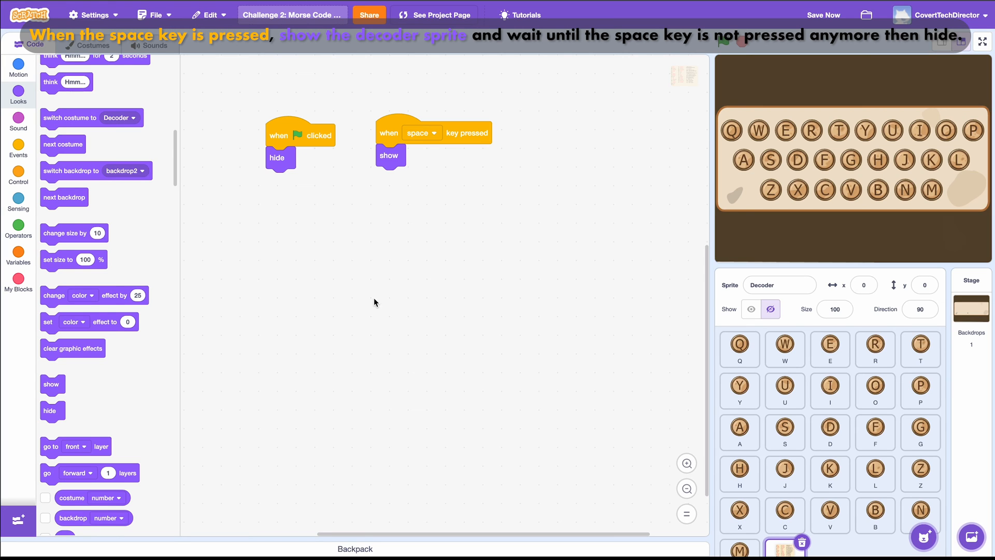
mouse_move(336, 281)
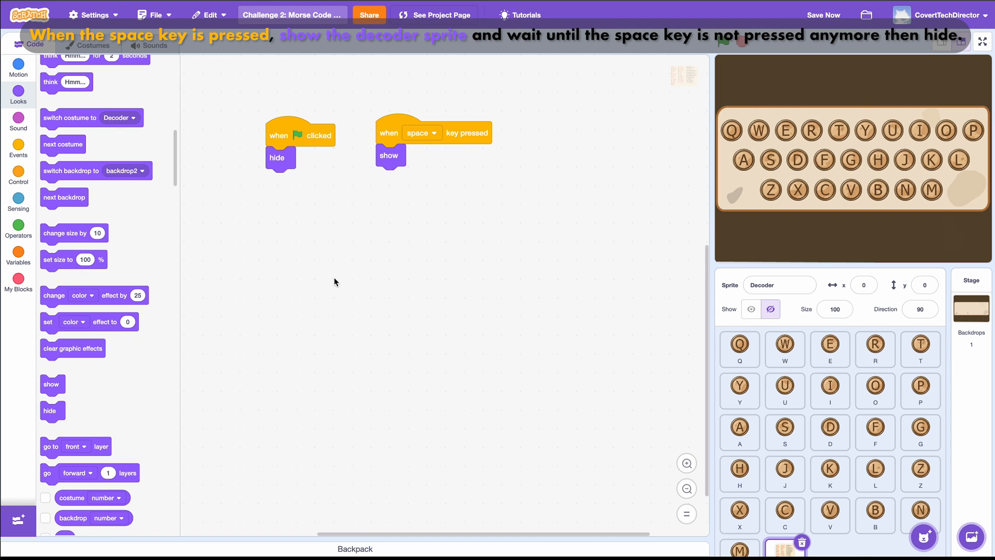
- Assemble 'wait until not key space pressed' followed by a 'hide' block
left_click(19, 178)
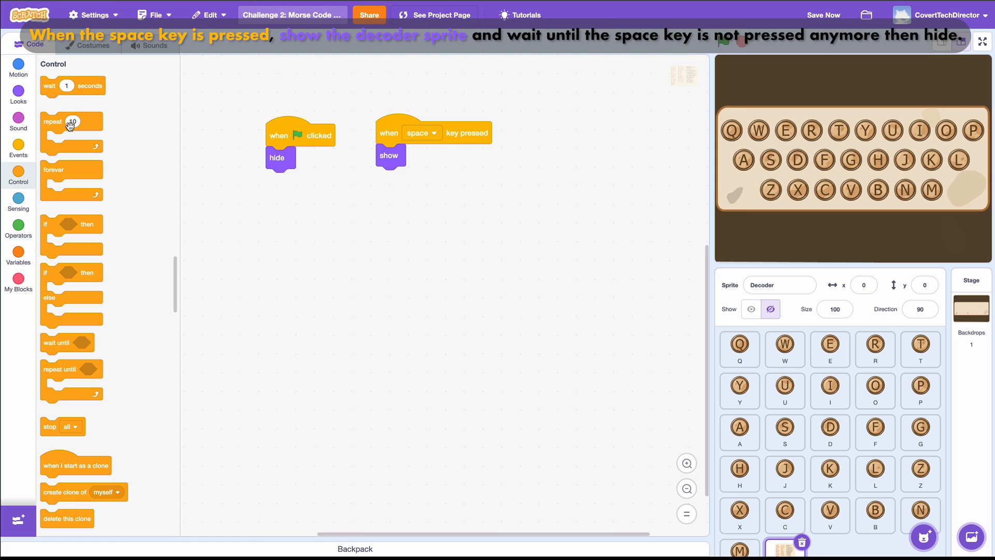
mouse_move(56, 342)
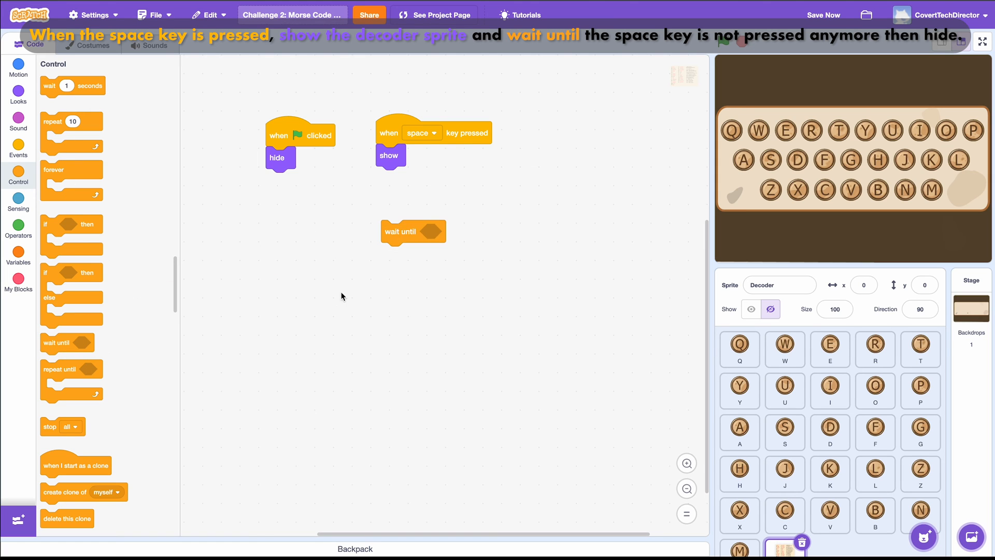
mouse_move(117, 209)
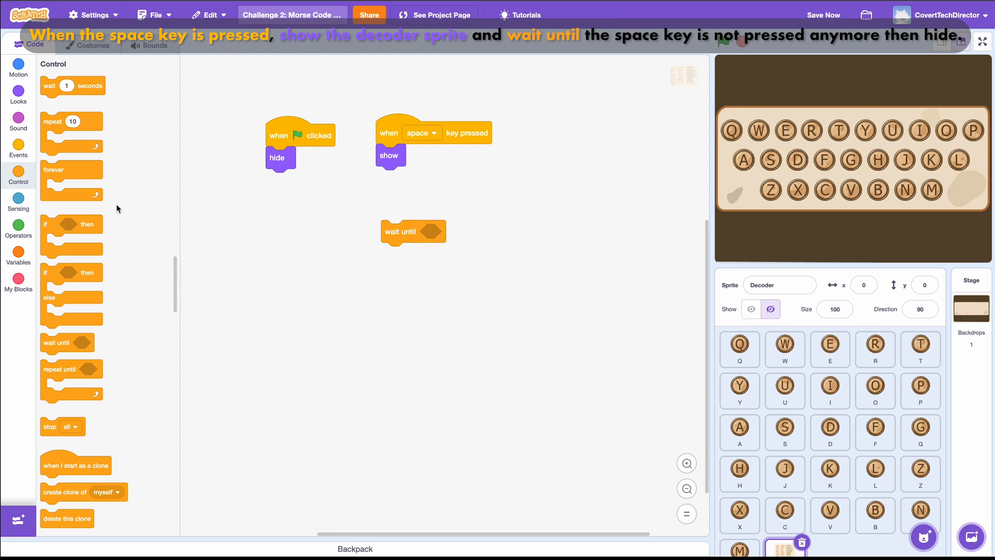
left_click(19, 201)
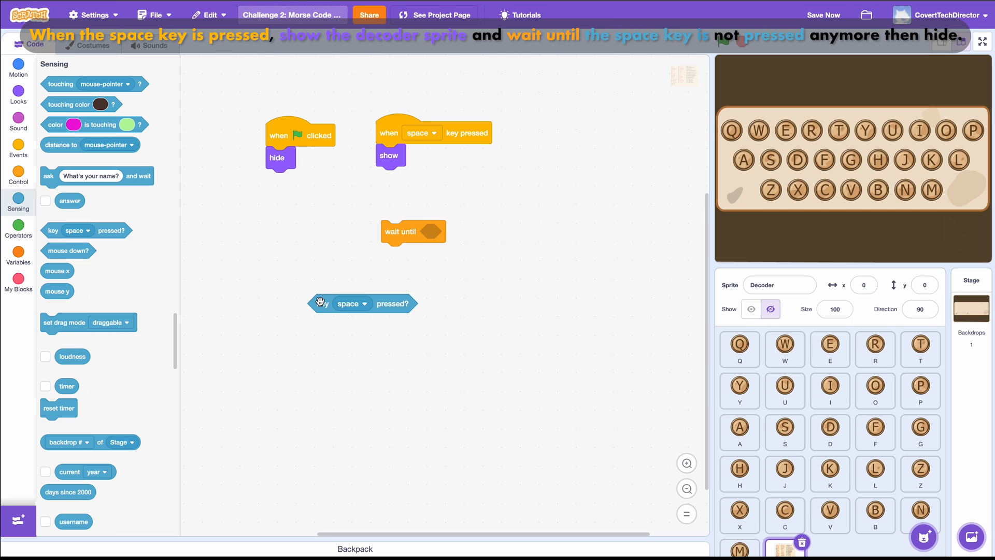
mouse_move(50, 228)
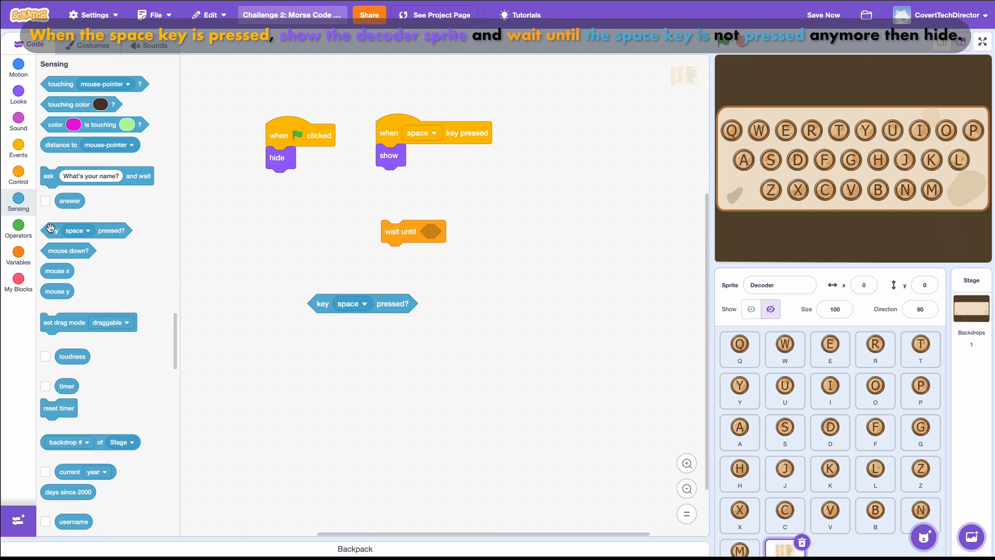
left_click(17, 229)
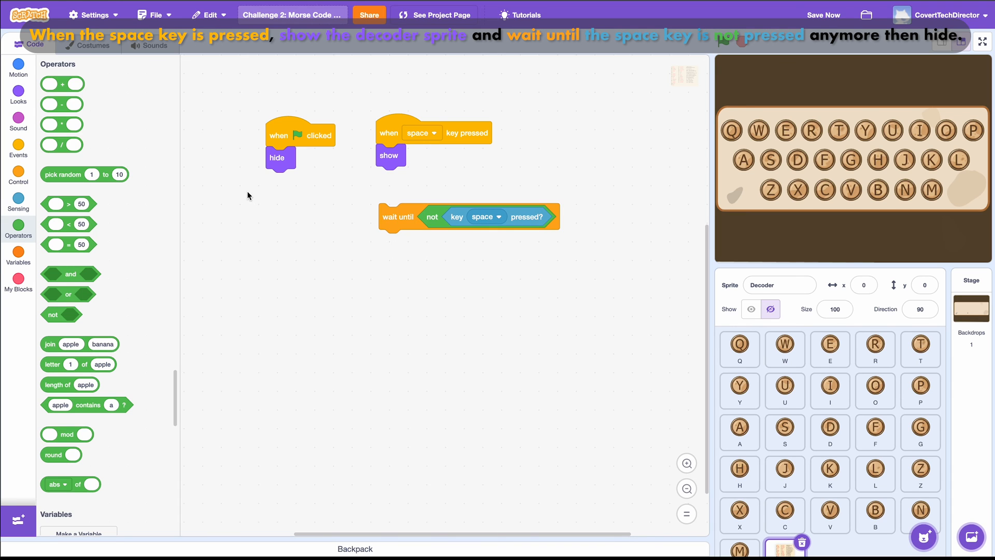
left_click(18, 94)
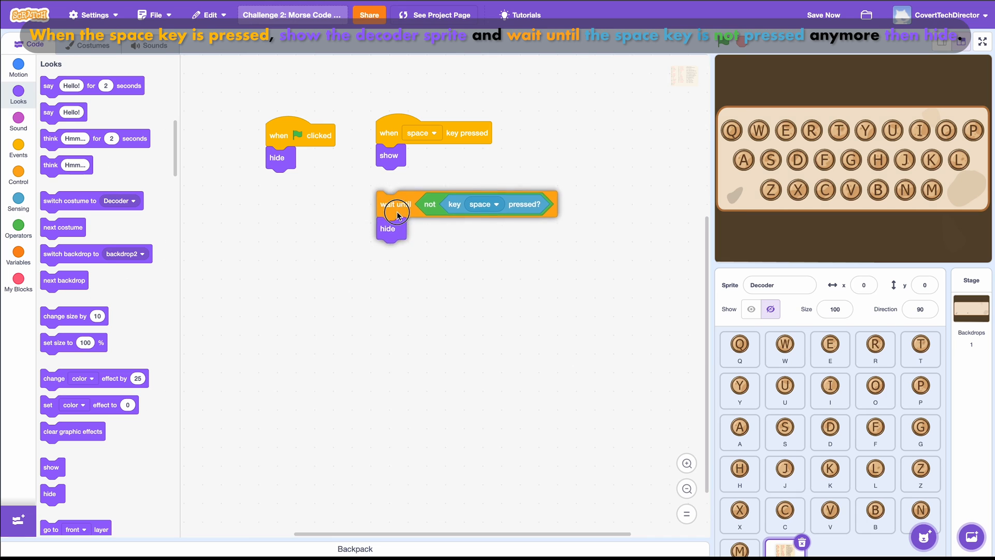
- Snap the wait-until and hide stack under the space-key script's 'show' block
left_click_drag(395, 204, 395, 179)
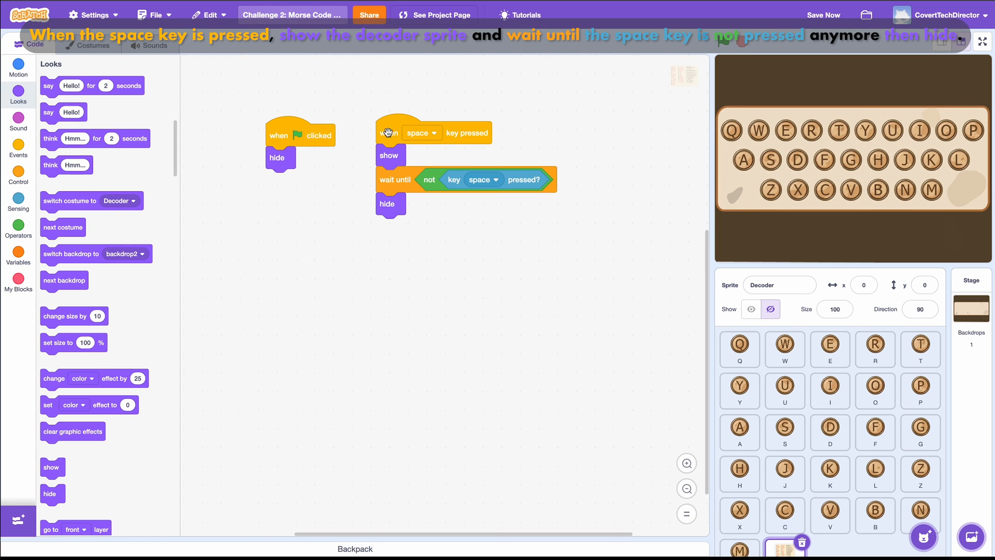
mouse_move(447, 143)
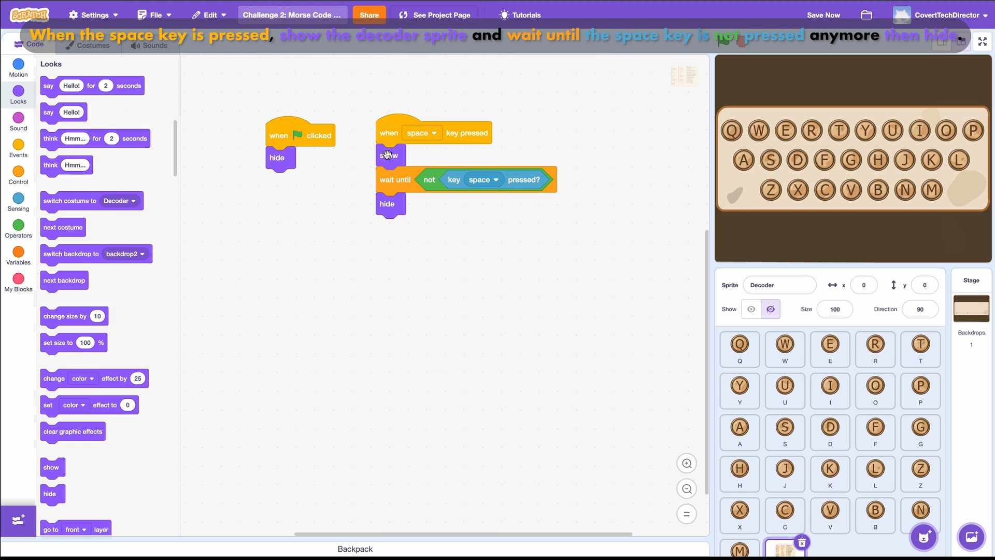
mouse_move(394, 134)
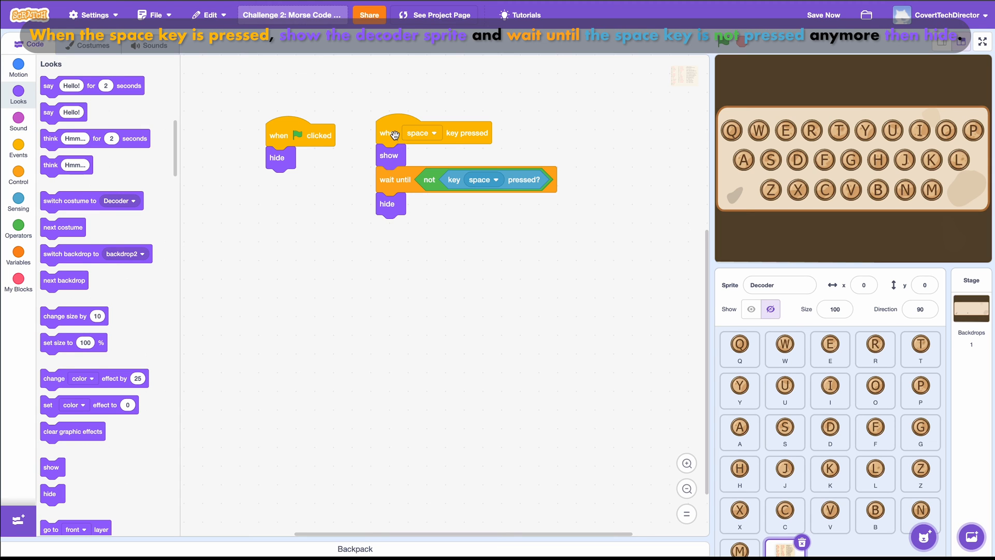
right_click(393, 134)
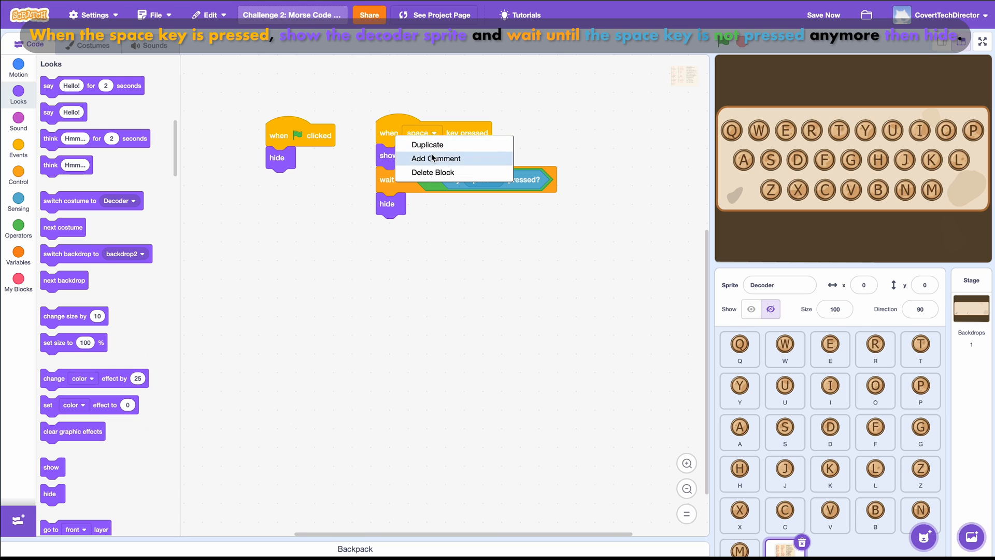
- Comment the space-key script: 'When the space key is pressed..., wait until the space key is NOT pressed,'
left_click(436, 158)
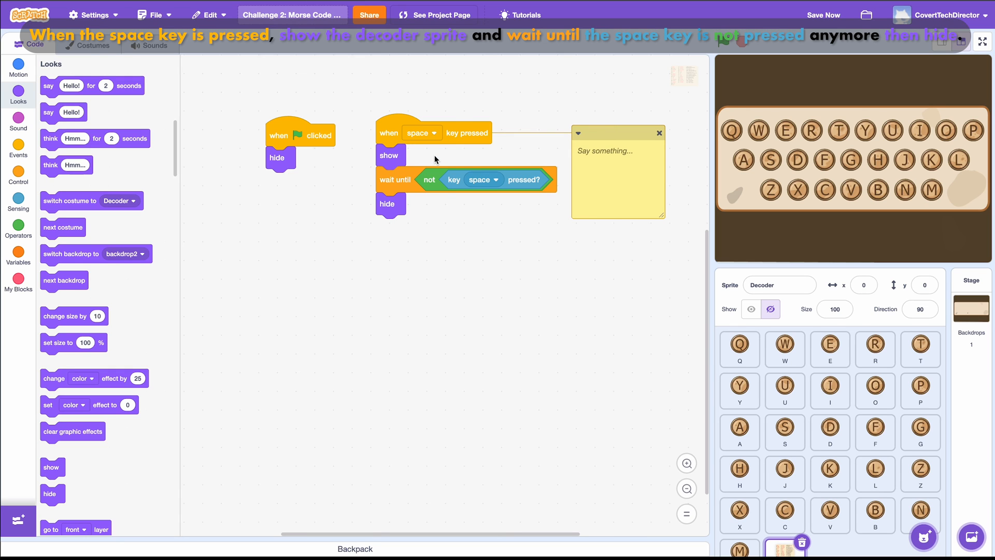
type("When the space key is pressed, show the decoder")
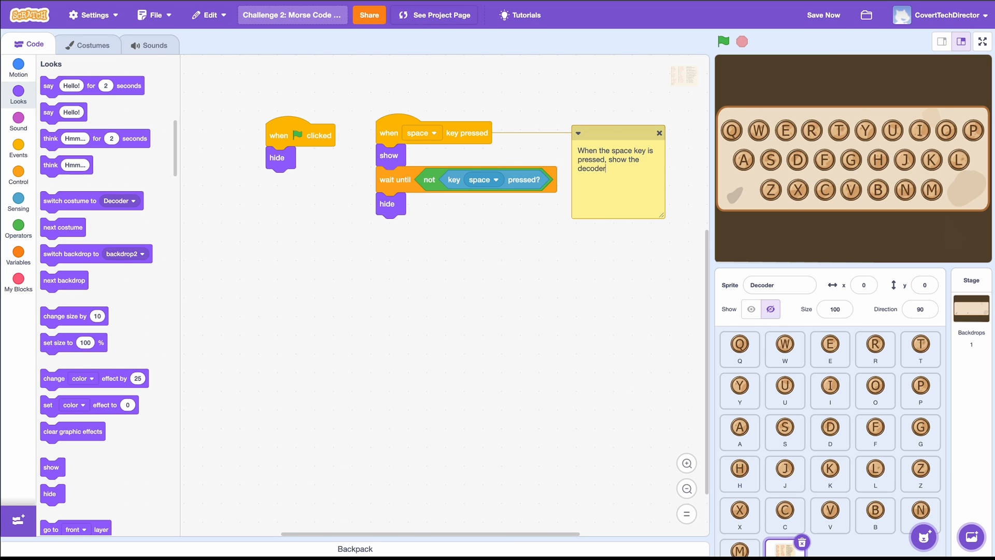
type(", then wait until the")
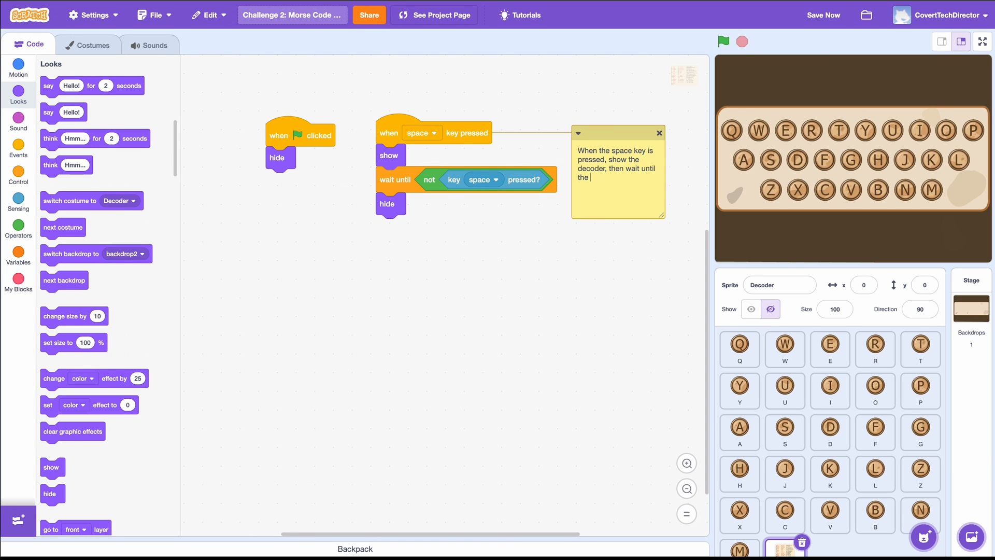
type("space key is NOT pressed, and hide.")
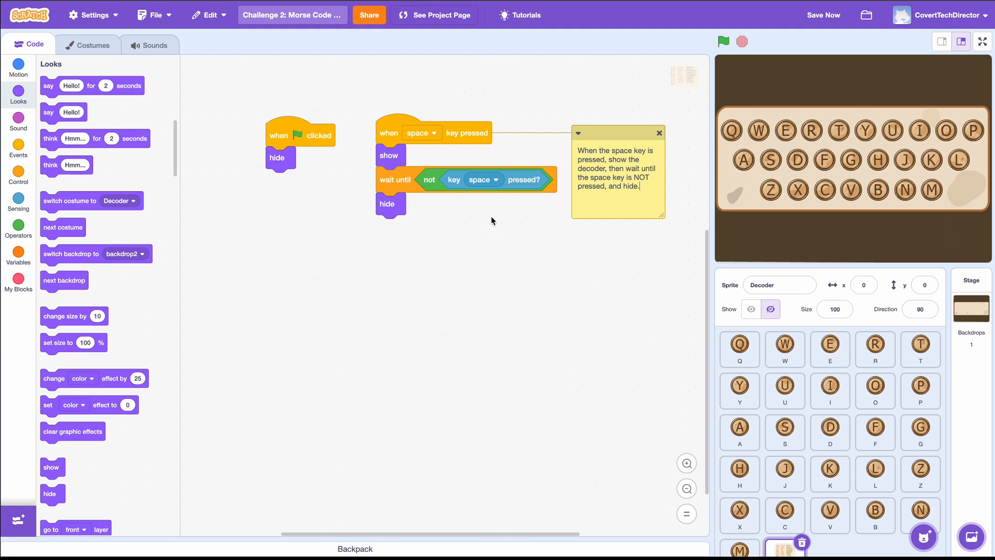
mouse_move(685, 183)
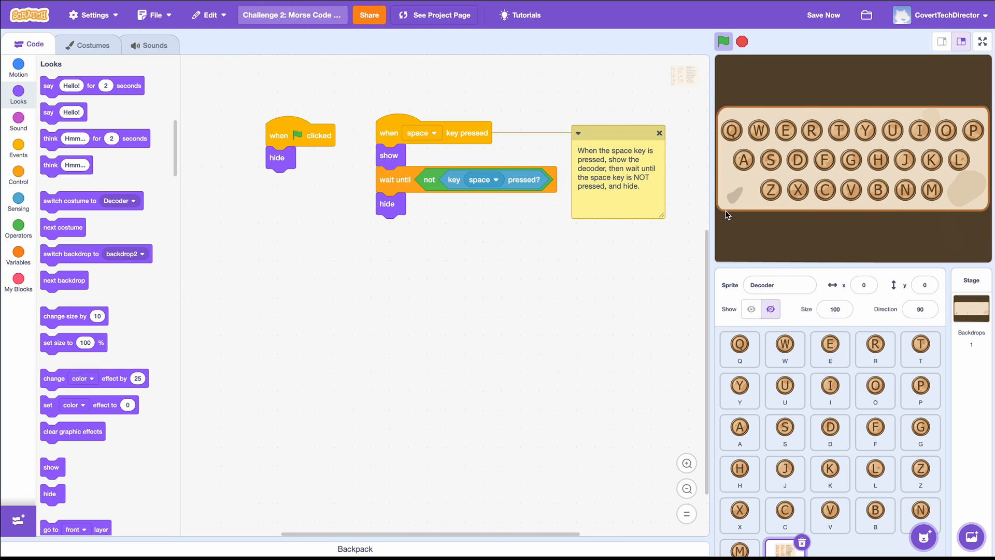
left_click(750, 309)
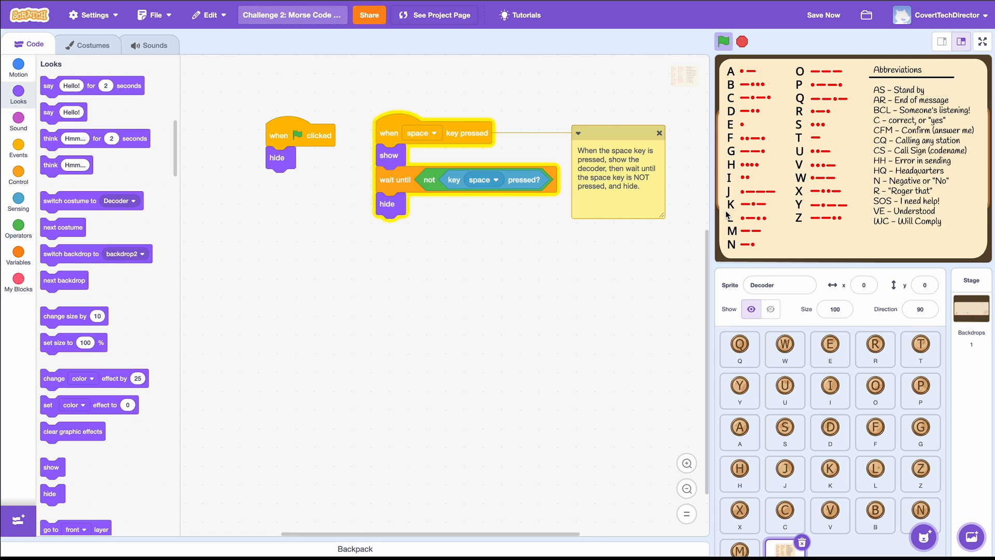
left_click(769, 309)
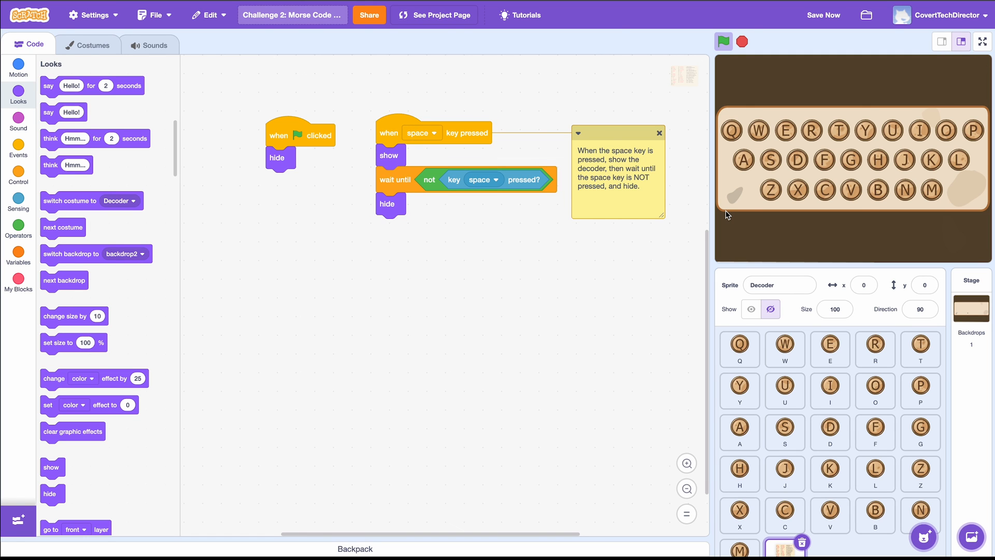